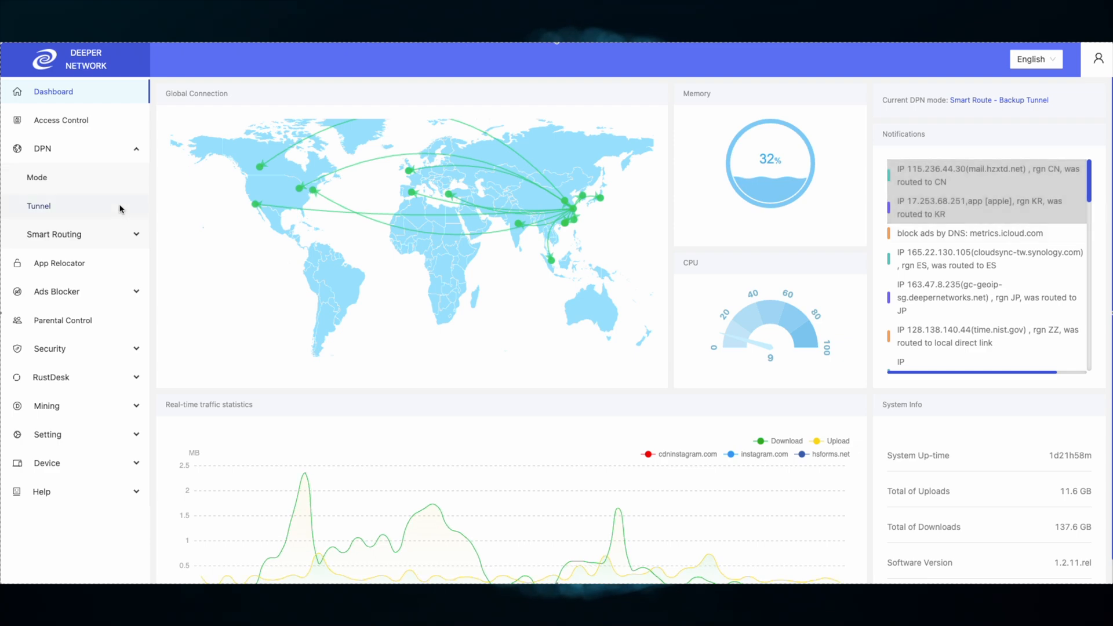
Step: Set DPN mode to Full Route via East Asia - Japan - 3 and confirm the tip
left_click(36, 178)
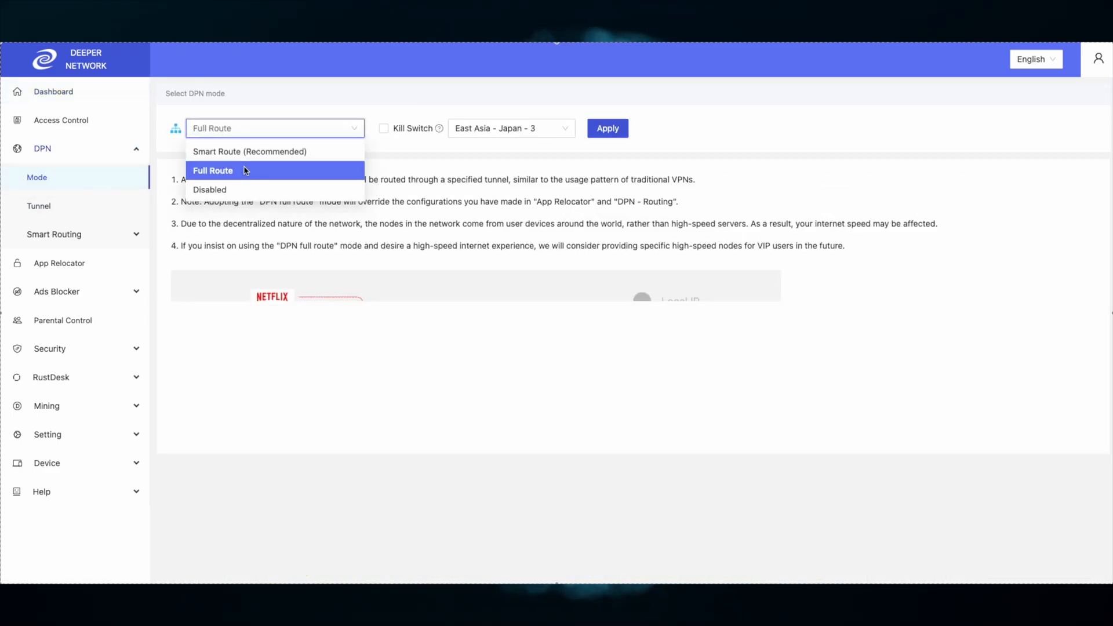
left_click(213, 171)
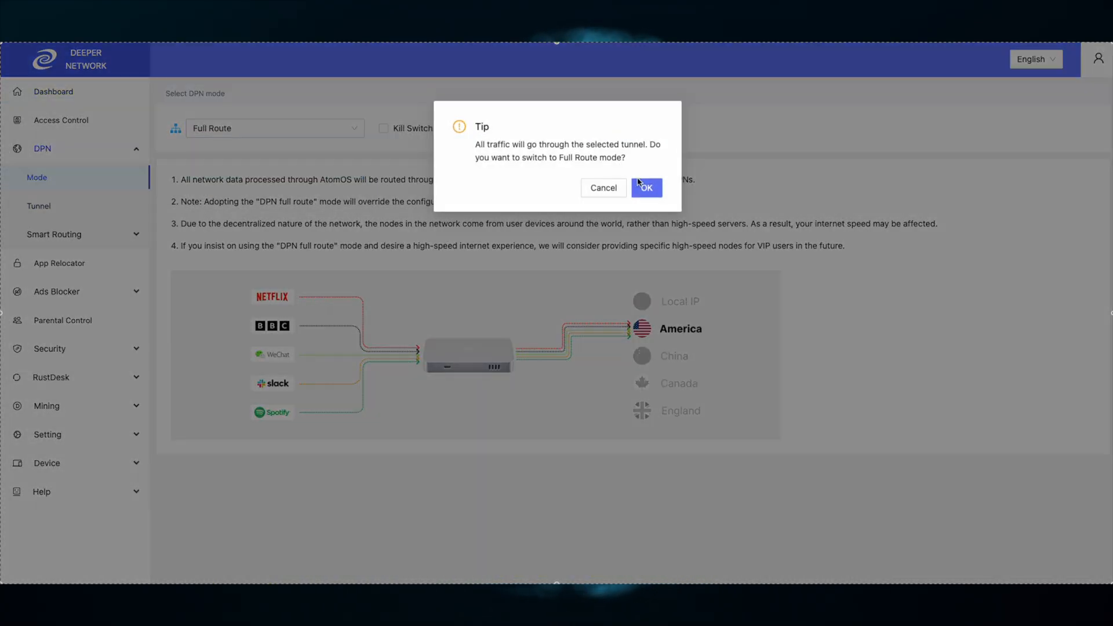
left_click(647, 188)
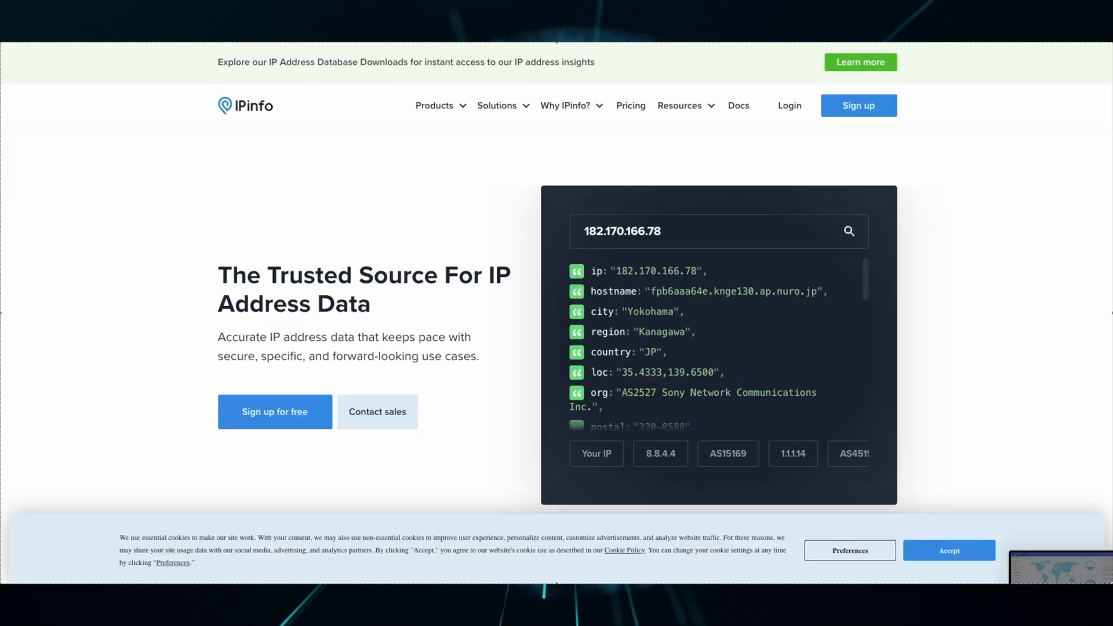
mouse_move(948, 387)
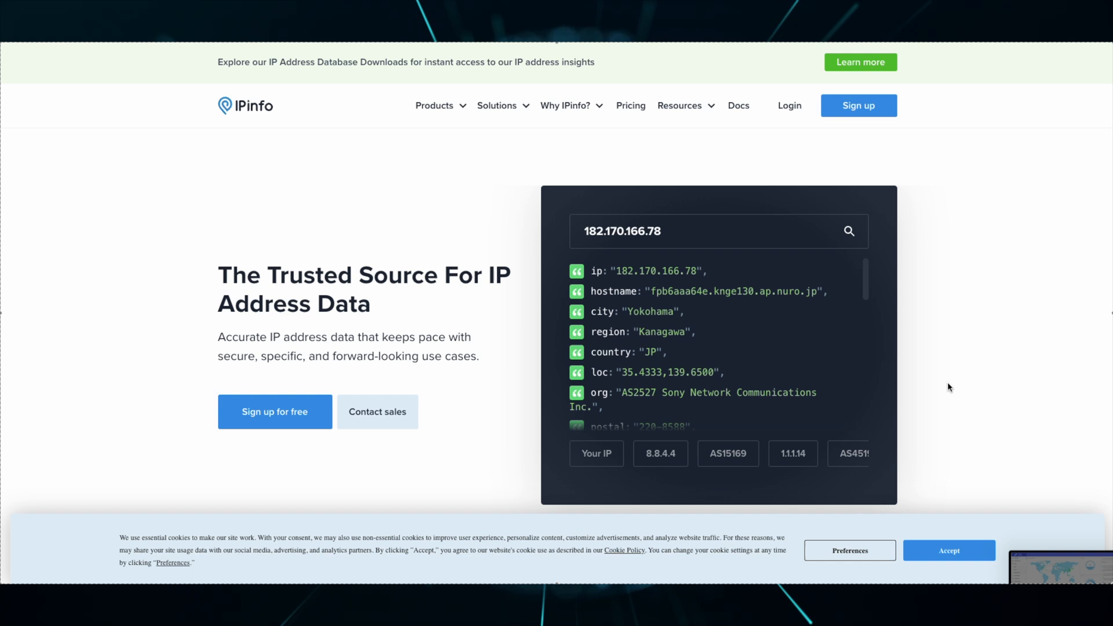
Step: Scroll the IPinfo page to check the IP details show Yokohama, Kanagawa, JP
scroll("down", 3)
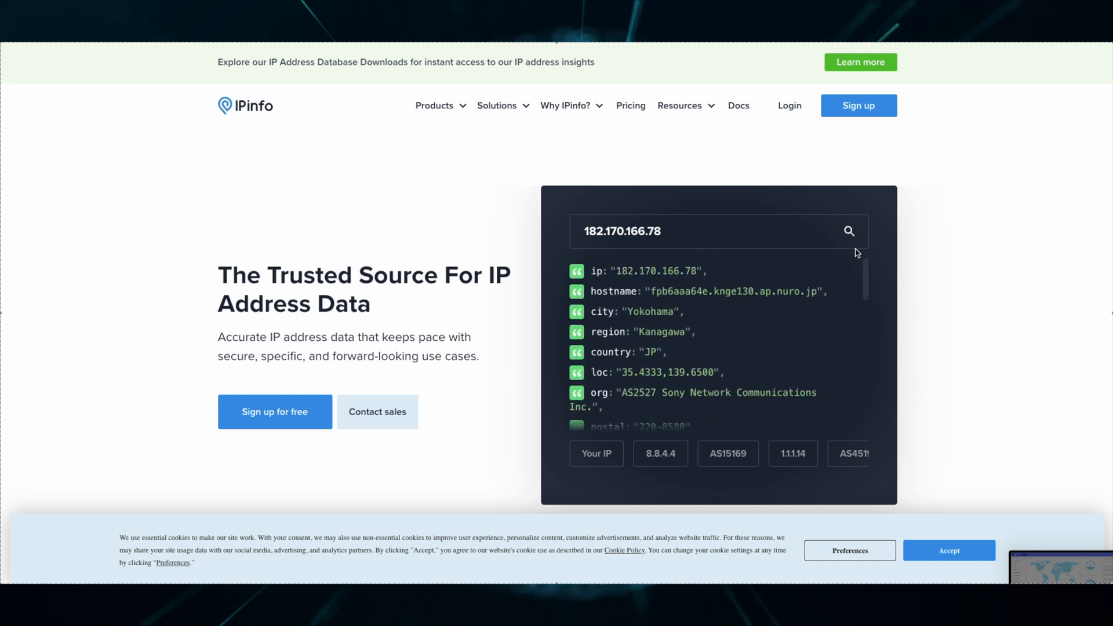
mouse_move(979, 259)
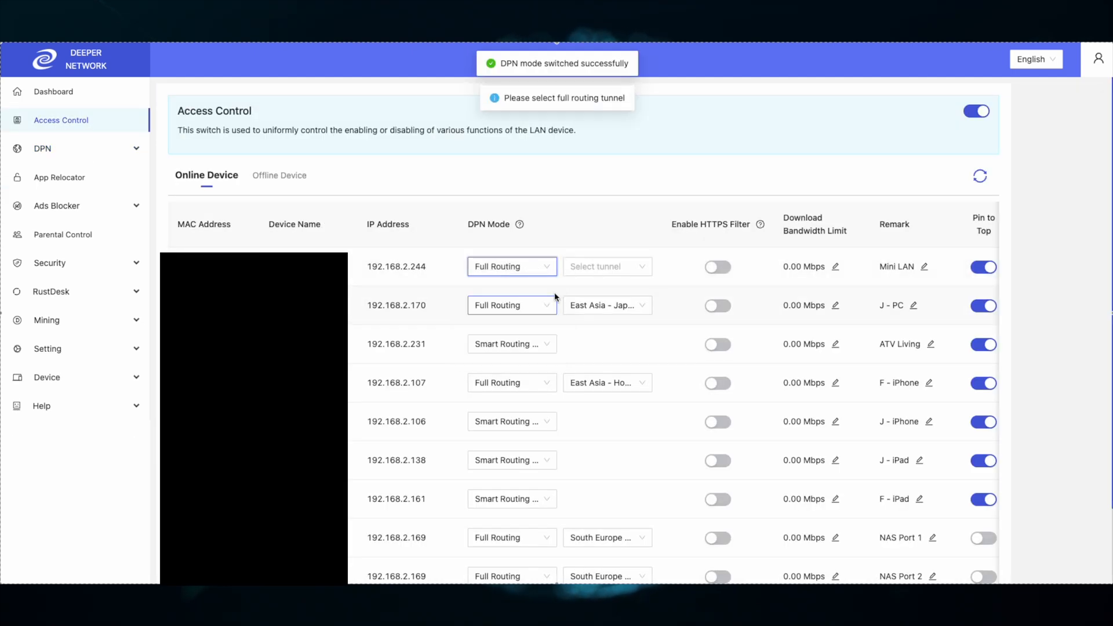
Step: Assign the East Asia - Japan tunnel to Mini LAN device 192.168.2.244
left_click(607, 266)
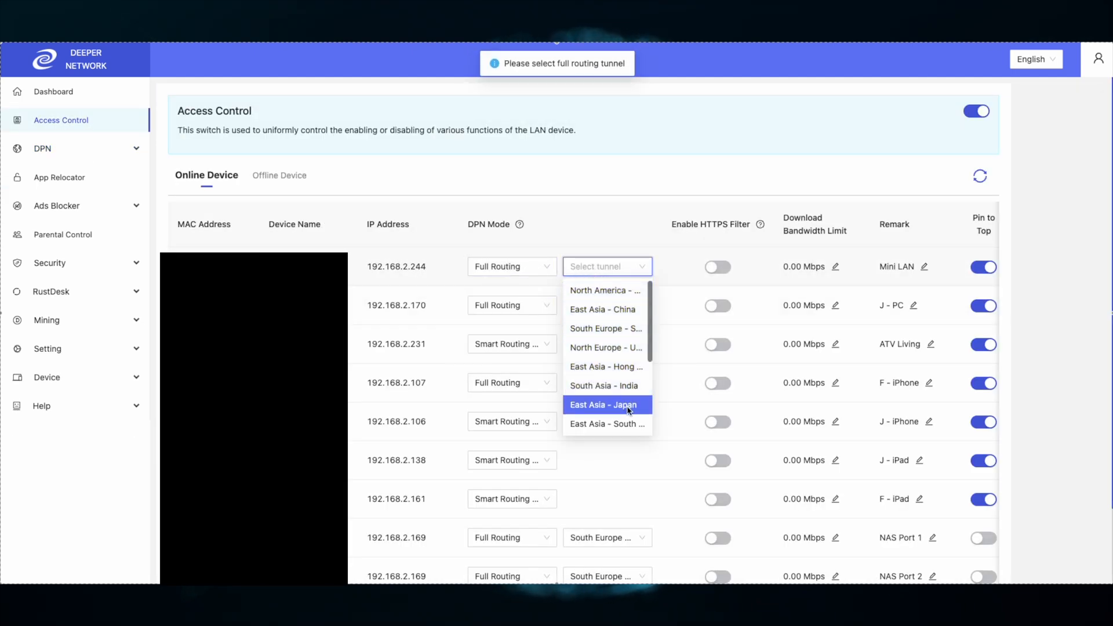
left_click(604, 404)
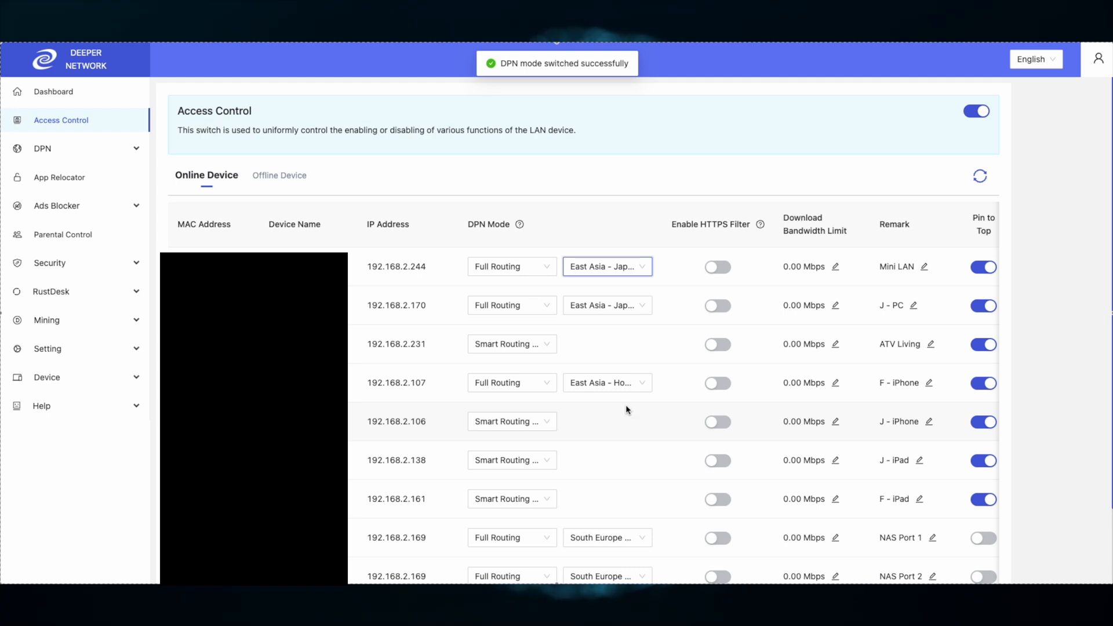